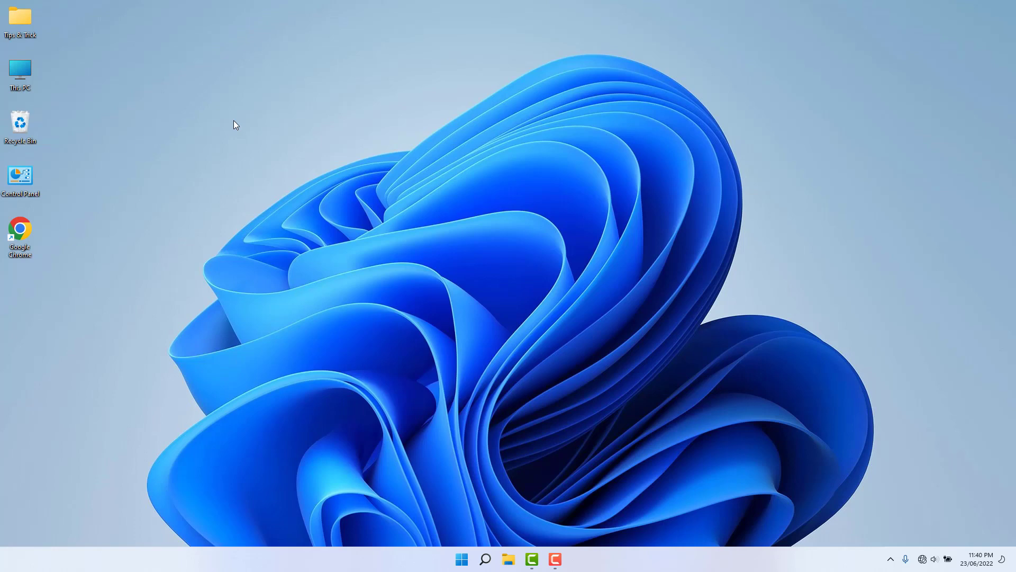
mouse_move(309, 338)
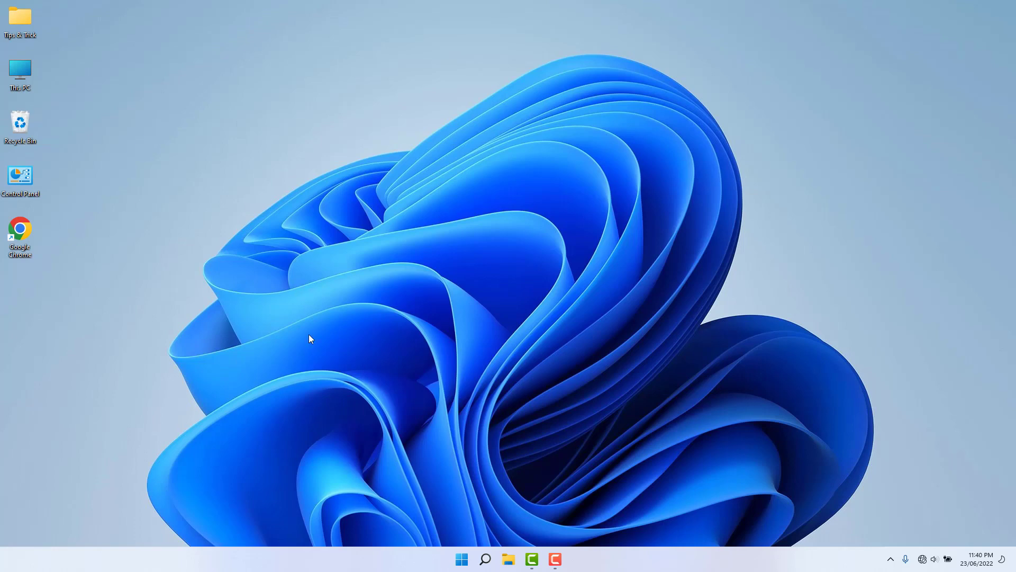
- Open Settings from Start and go to System > Troubleshoot
click(462, 559)
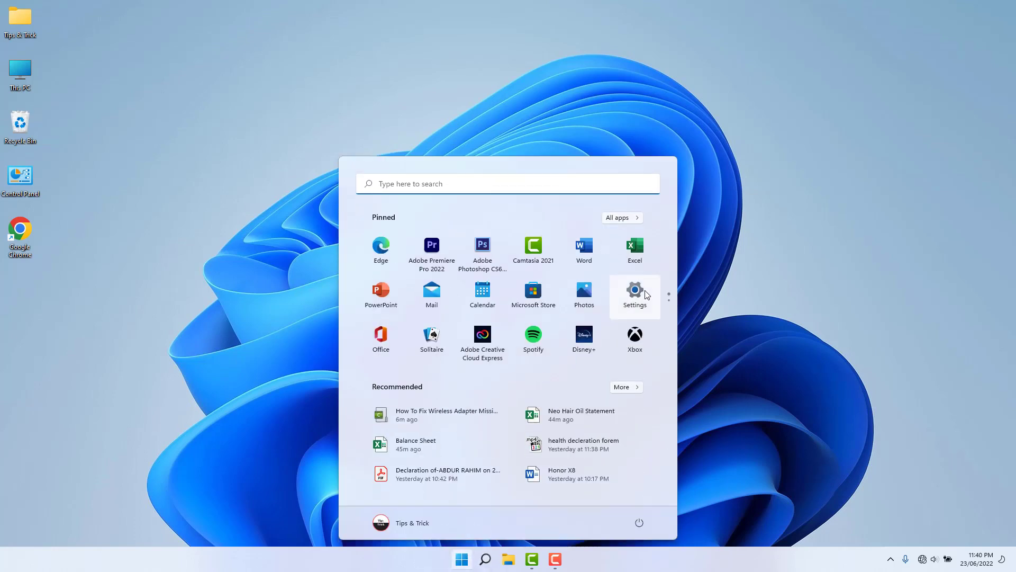
click(634, 292)
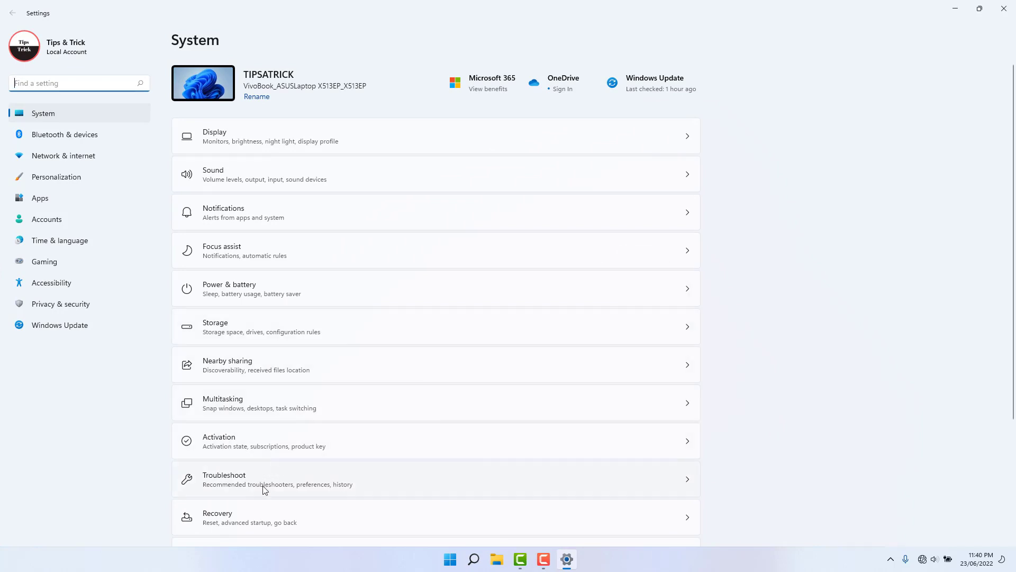
click(264, 479)
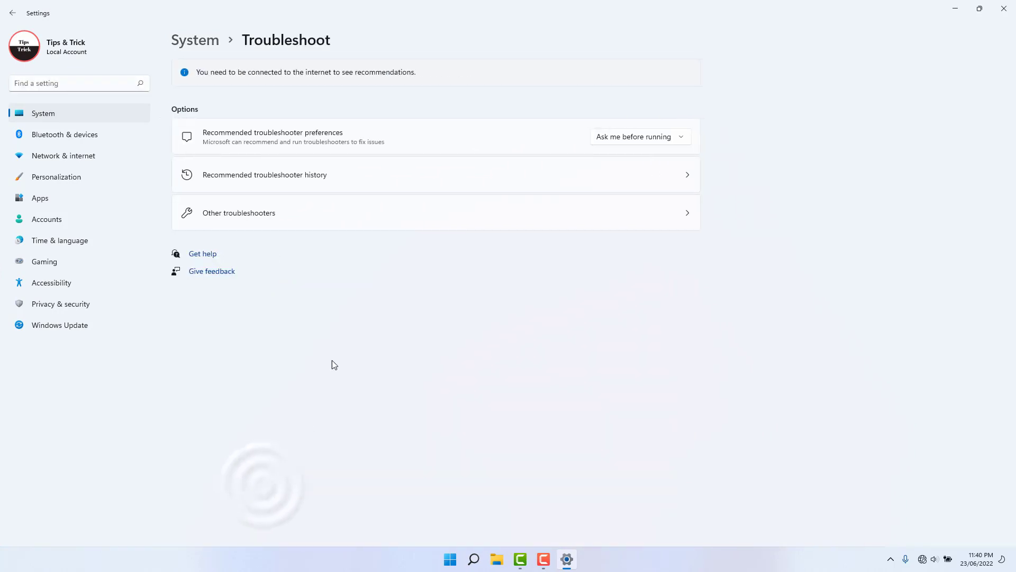
mouse_move(249, 223)
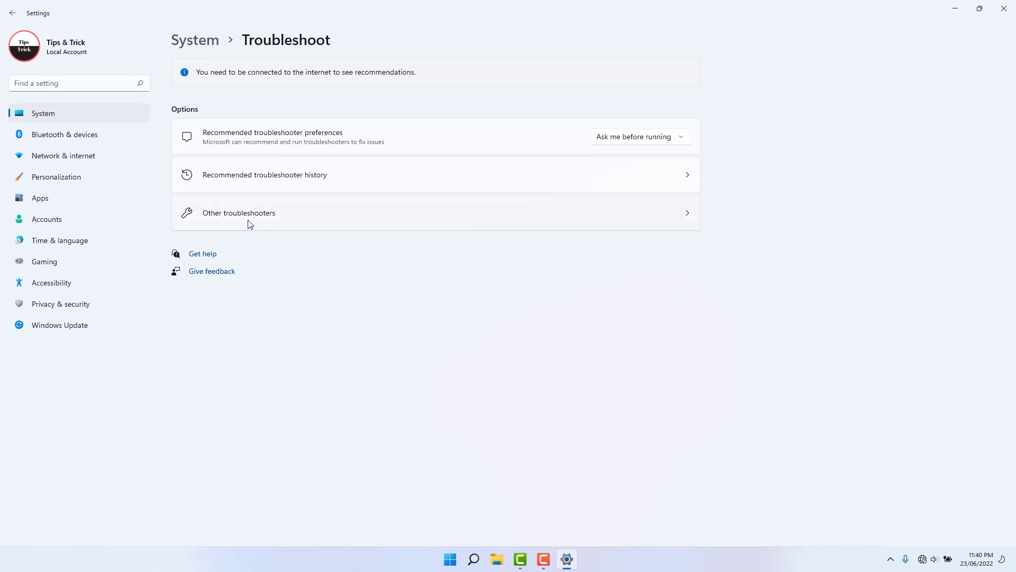
- Open Other troubleshooters to list Internet Connections, Bluetooth and Network Adapter
click(239, 213)
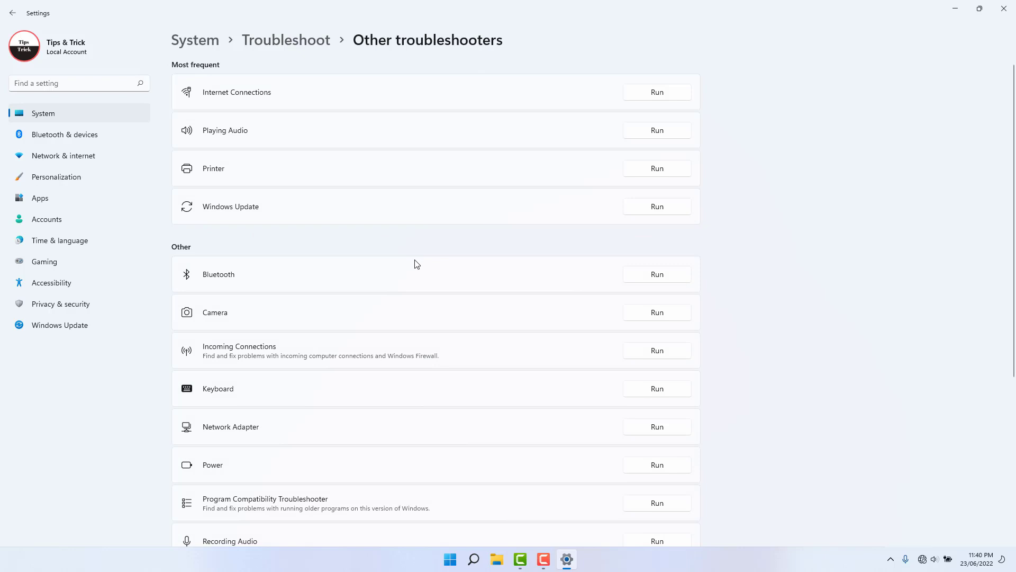
mouse_move(242, 102)
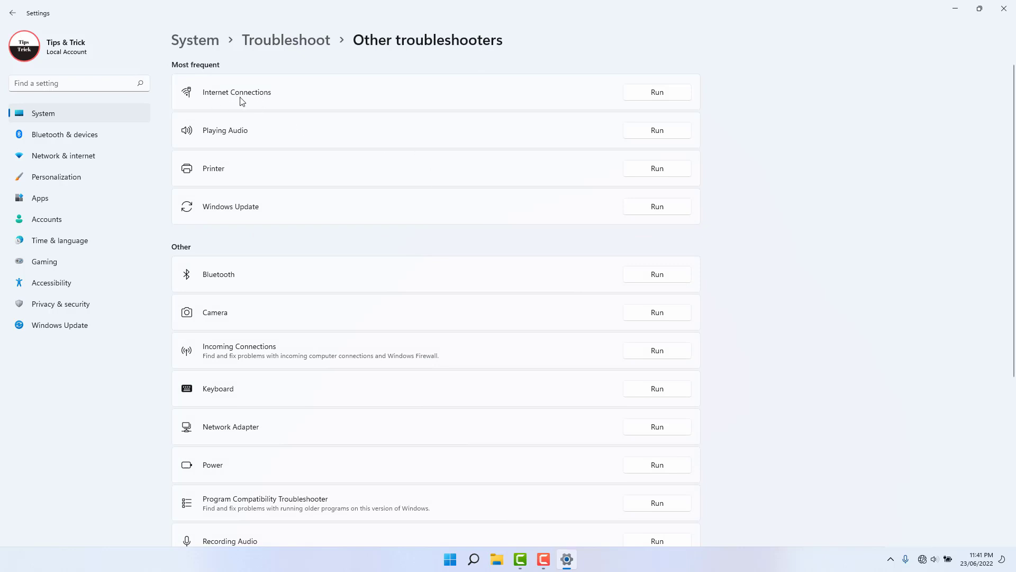
mouse_move(647, 92)
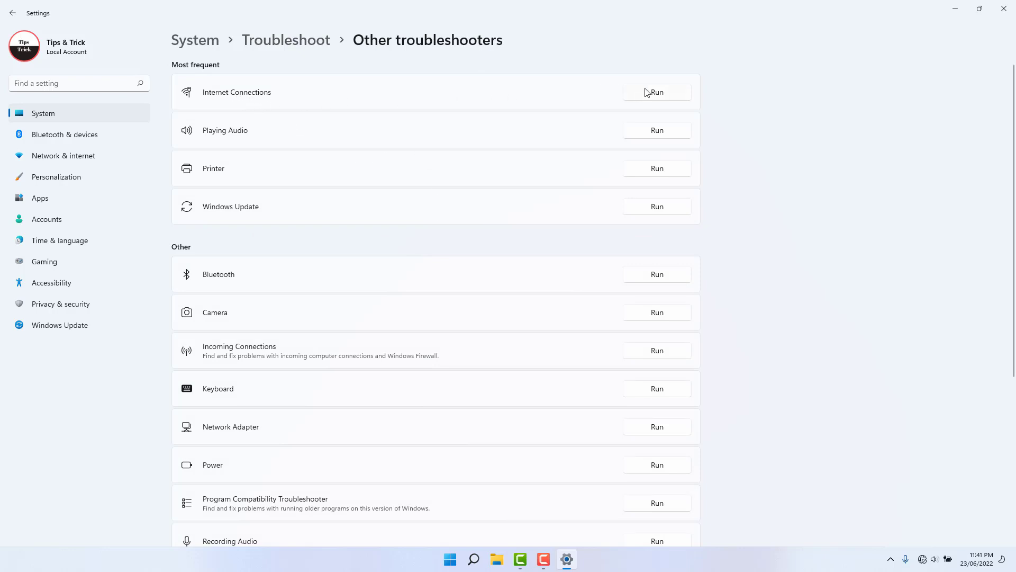
- Run the Internet Connections troubleshooter
click(656, 92)
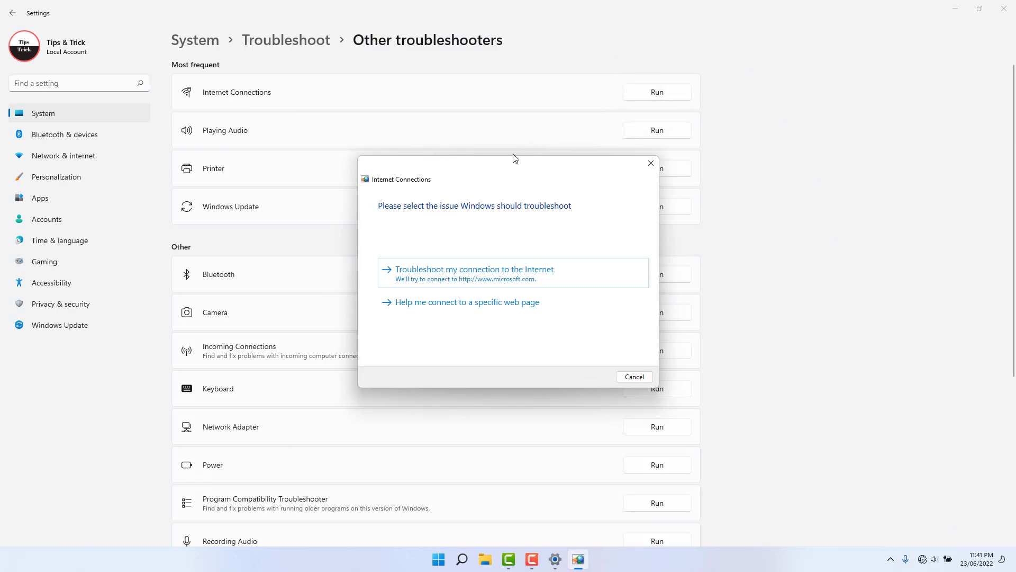
mouse_move(464, 180)
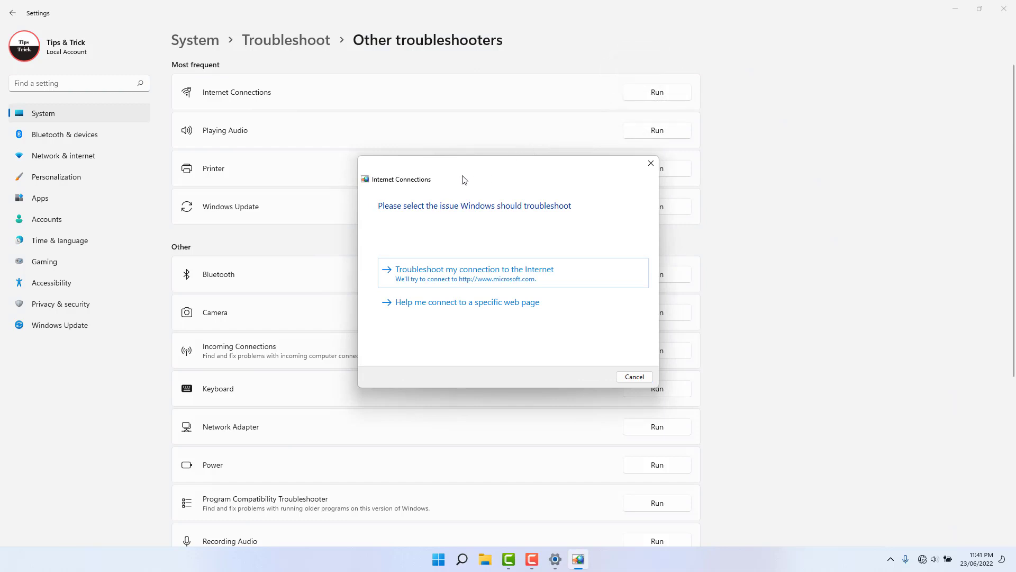
mouse_move(511, 214)
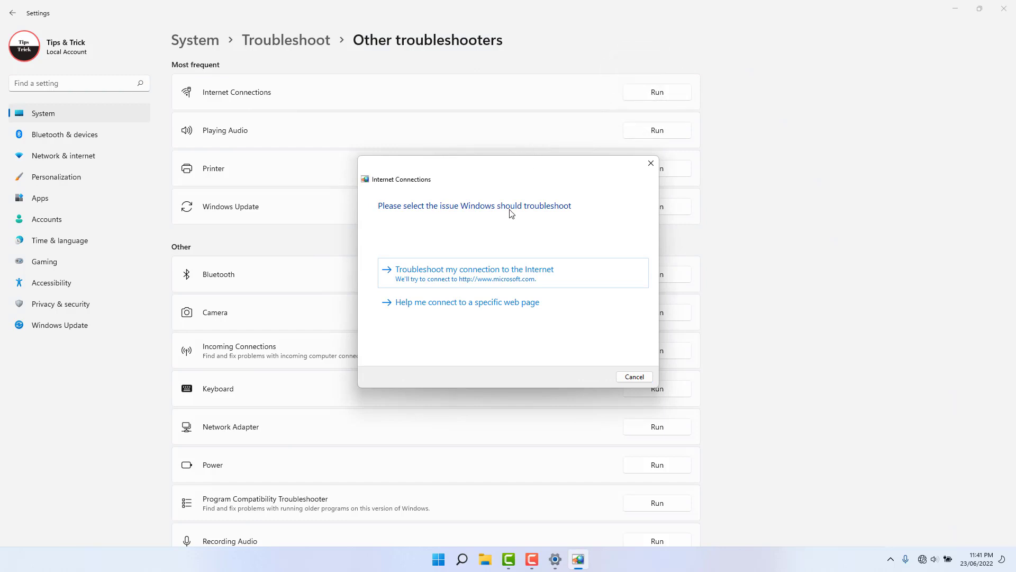
mouse_move(633, 377)
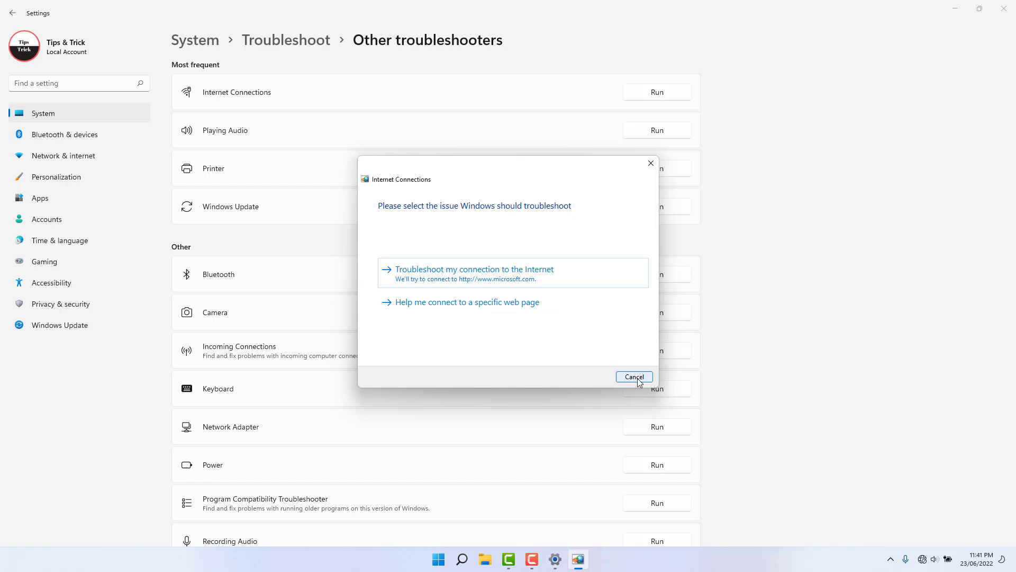
- Cancel the Internet Connections troubleshooter and close the Settings window
click(633, 377)
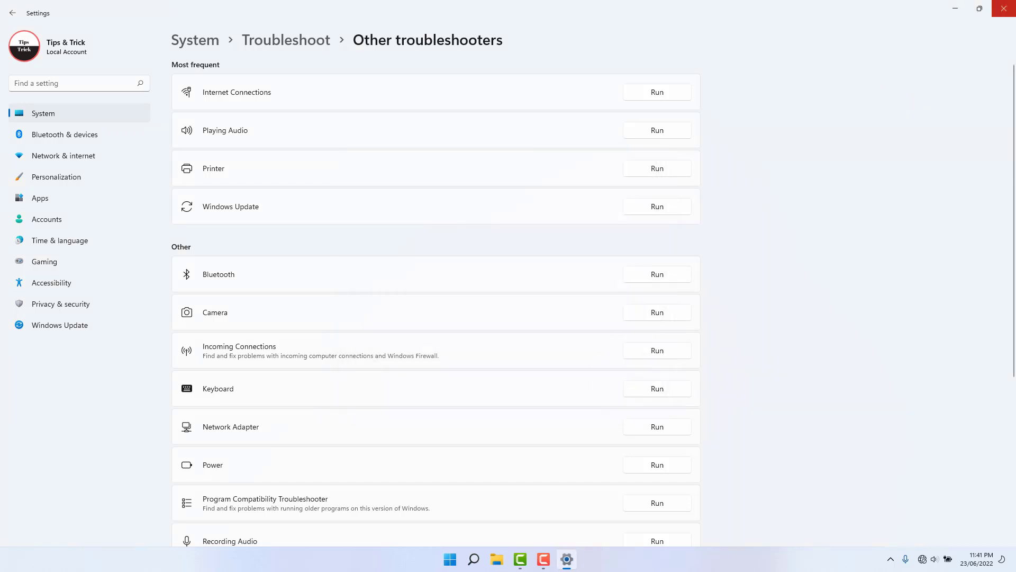
mouse_move(1004, 8)
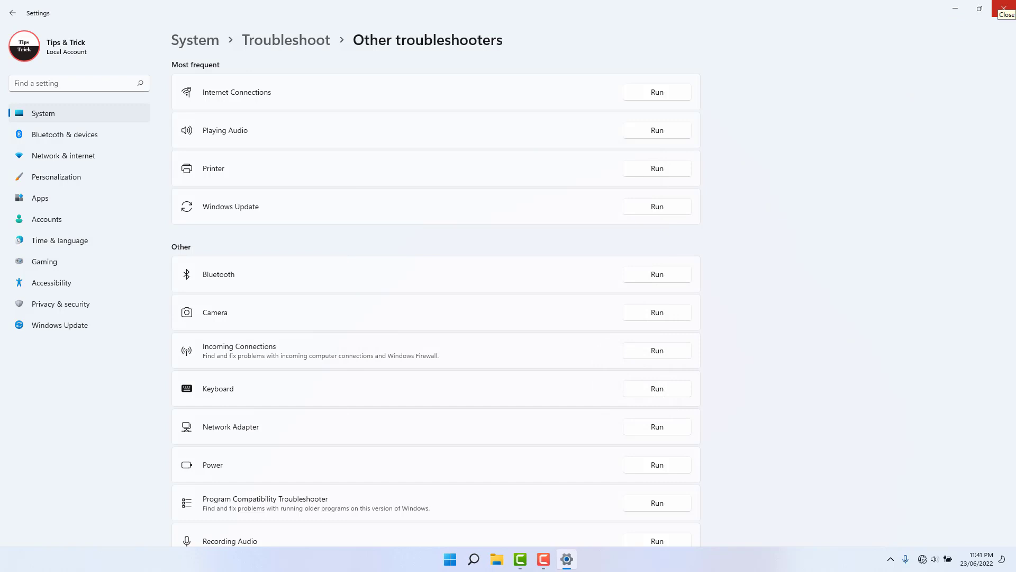
mouse_move(605, 69)
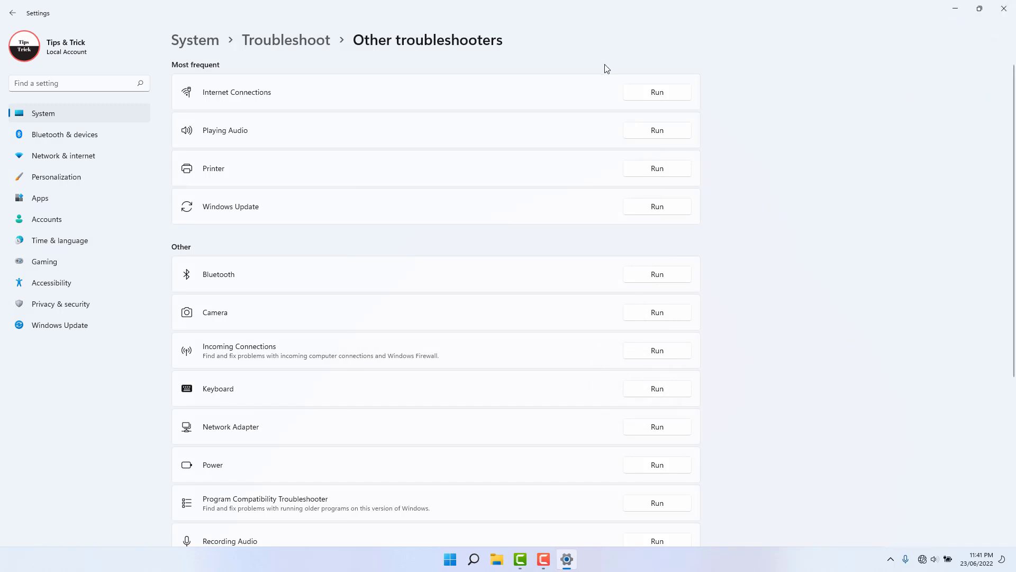
mouse_move(550, 87)
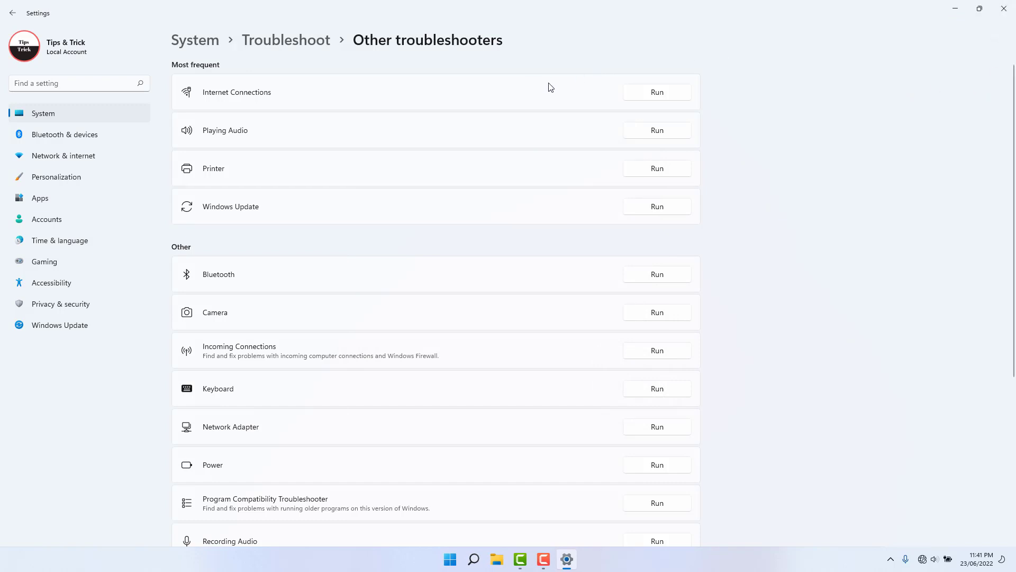
mouse_move(917, 569)
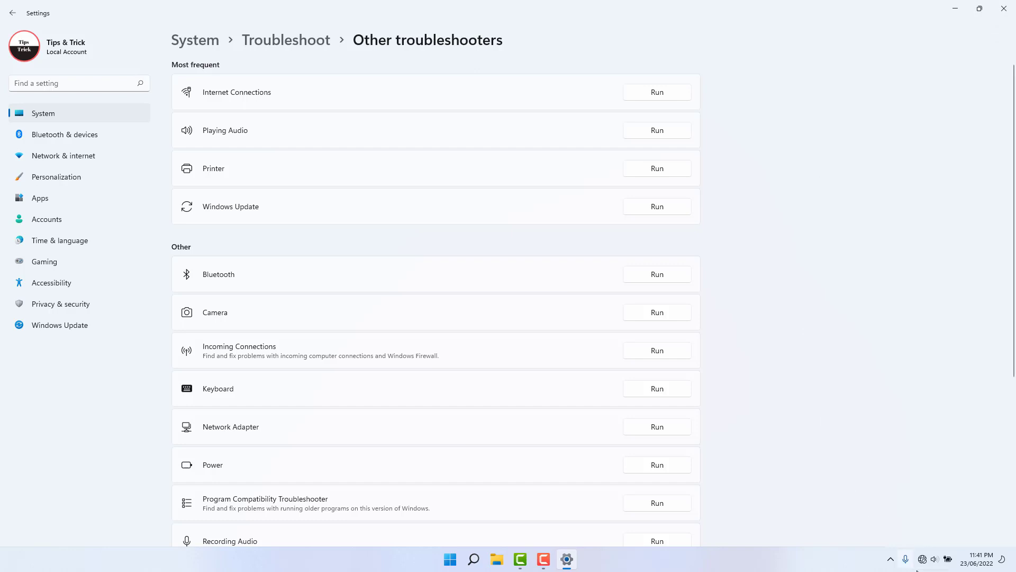
mouse_move(1004, 9)
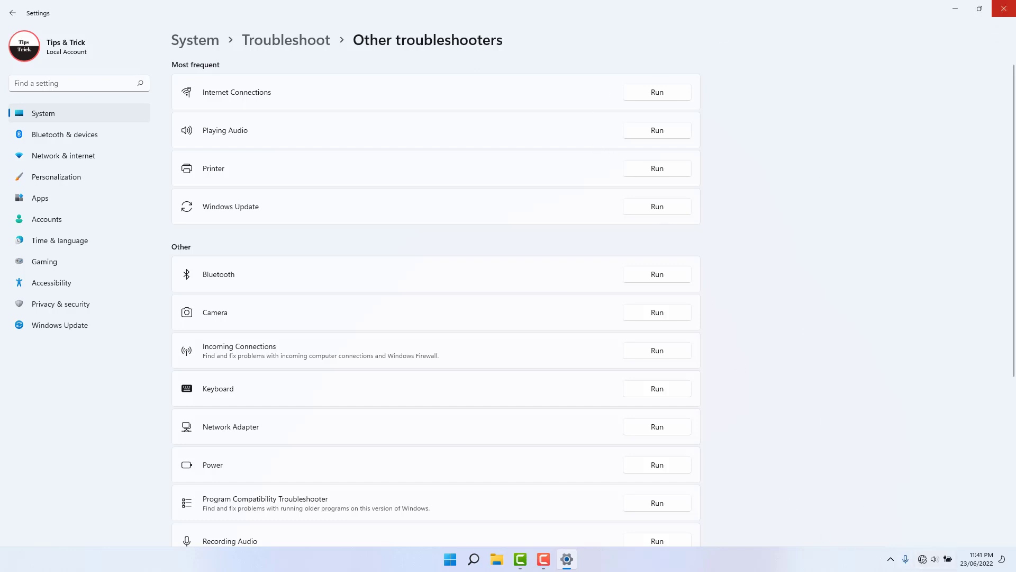
click(1004, 9)
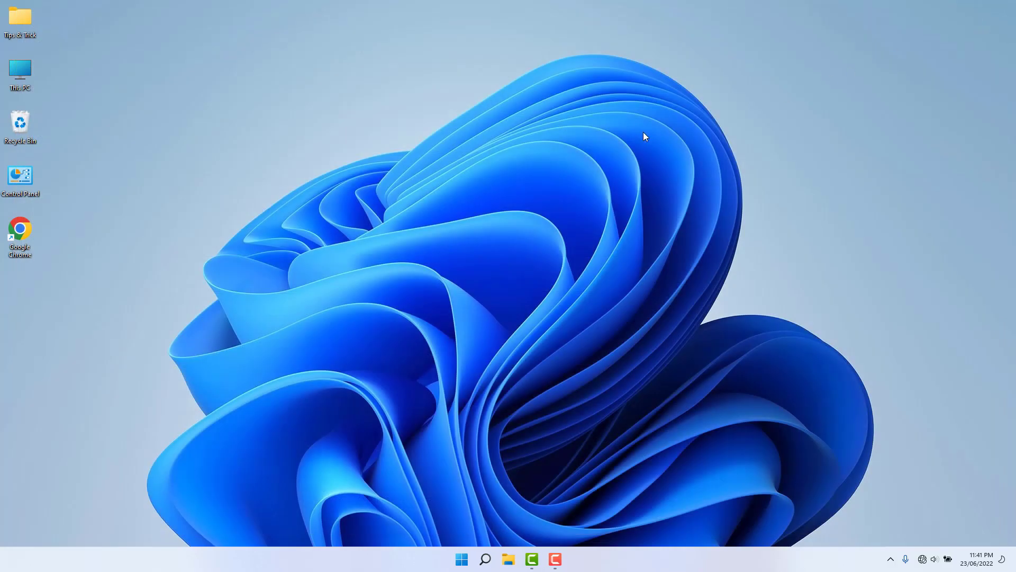
mouse_move(569, 387)
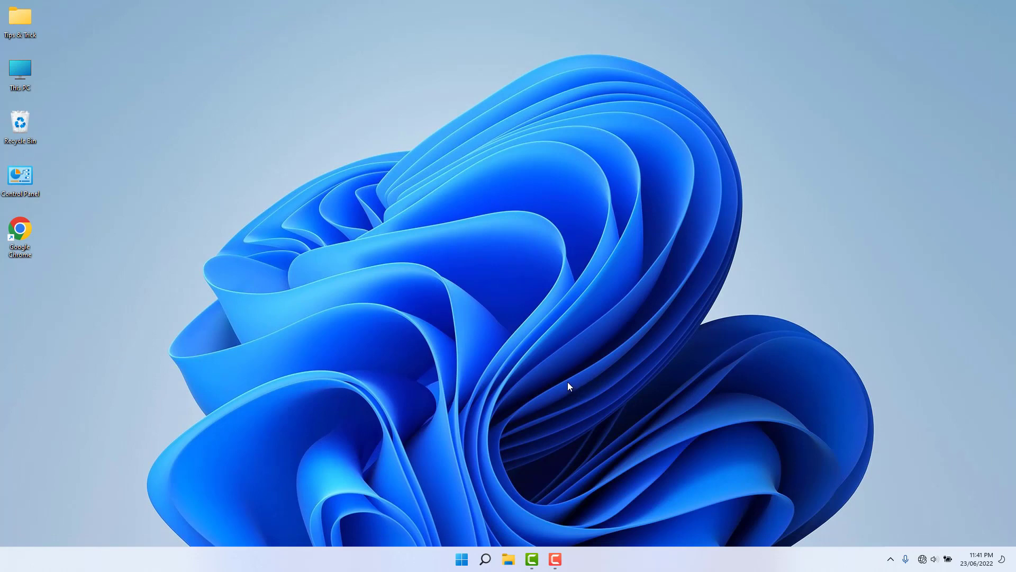
- Search for 'cmd' and run Command Prompt as administrator
click(484, 559)
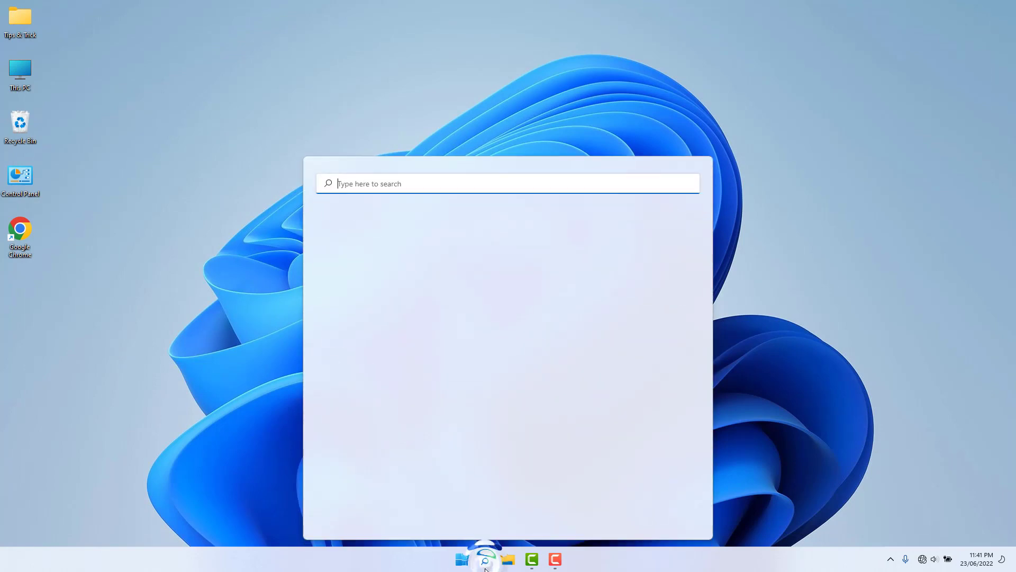
text(cmd)
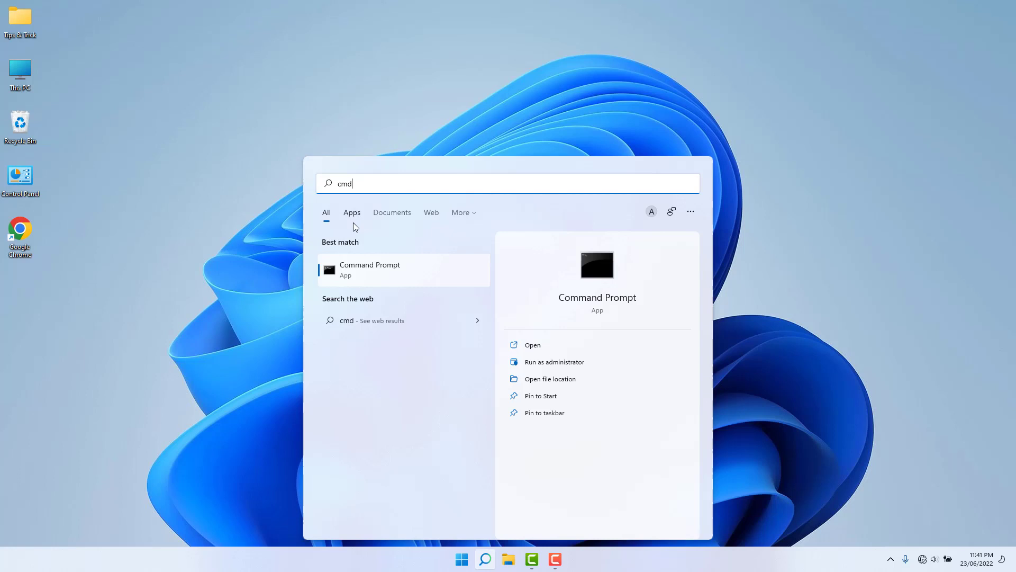
mouse_move(516, 361)
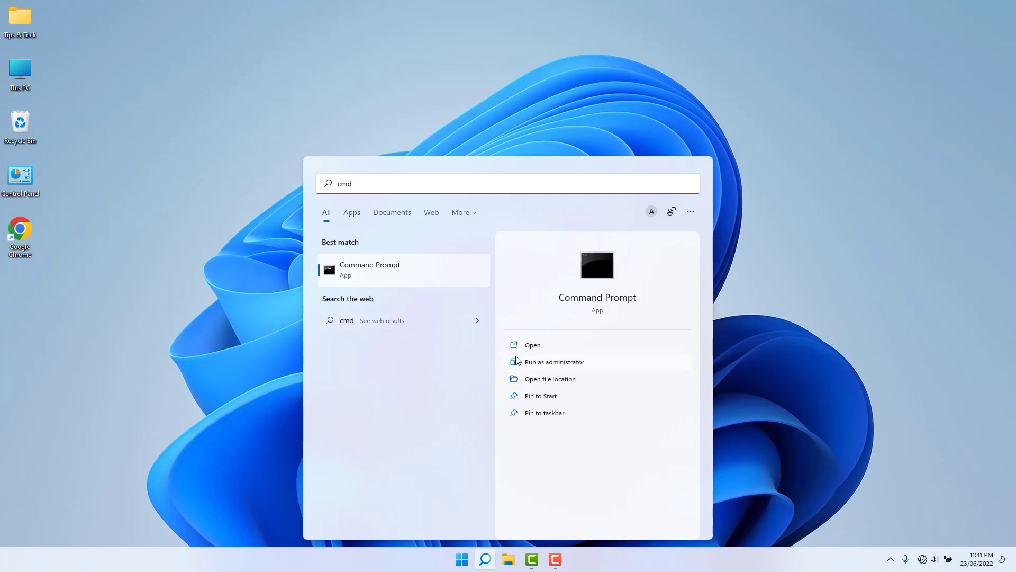
mouse_move(564, 368)
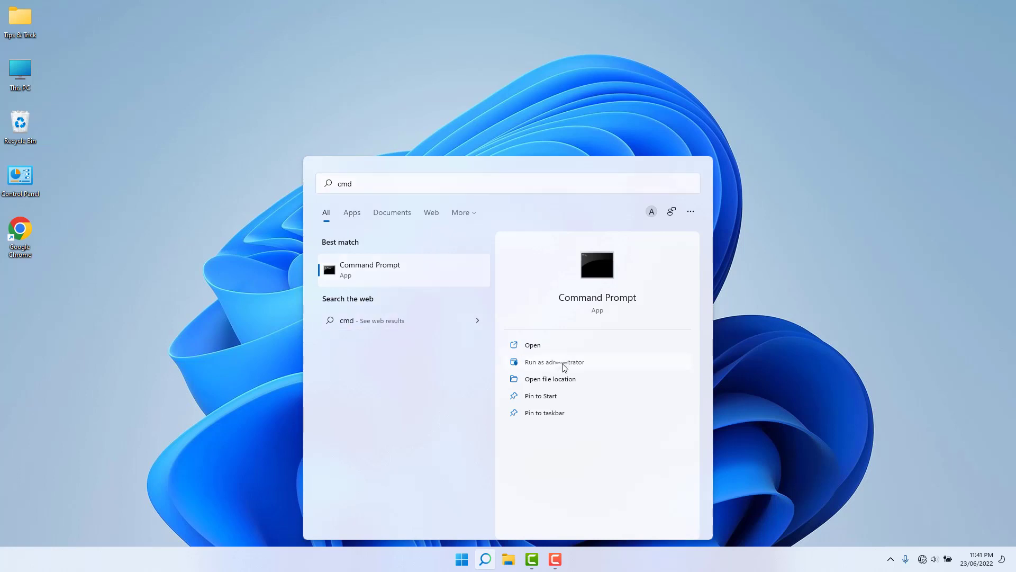
click(555, 362)
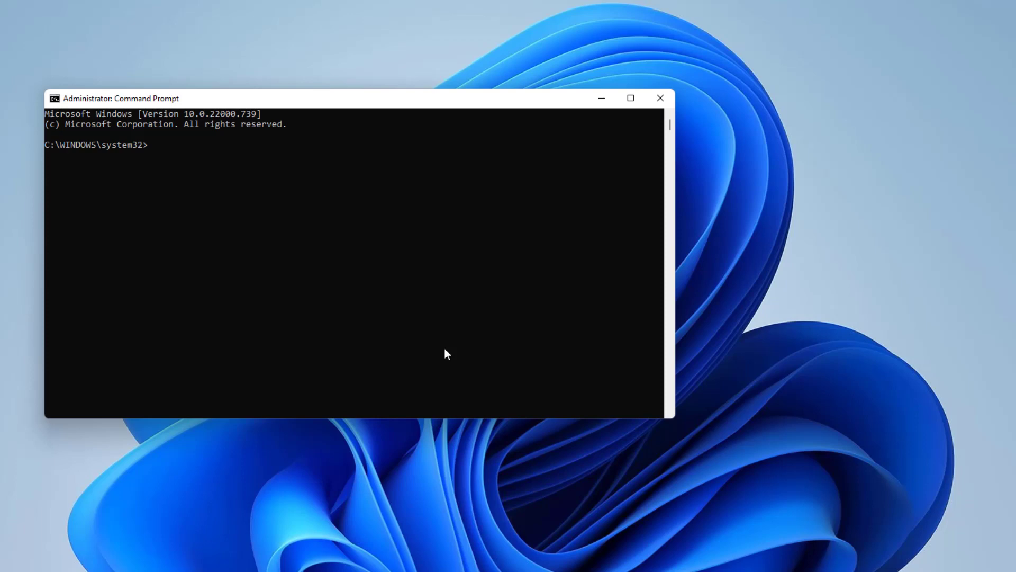
- Run 'netsh winsock reset' in the elevated Command Prompt
text(net)
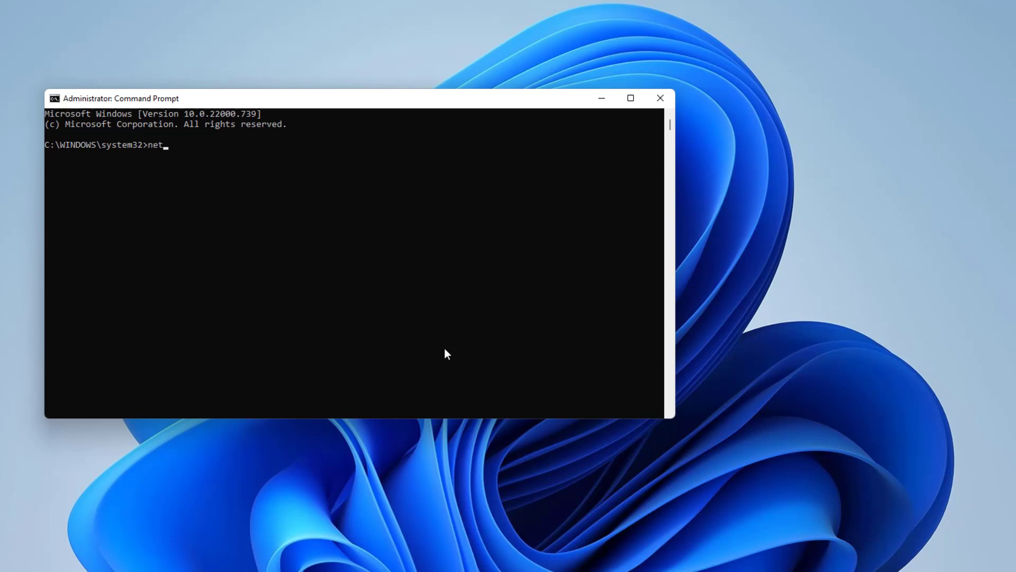
text(sh wi)
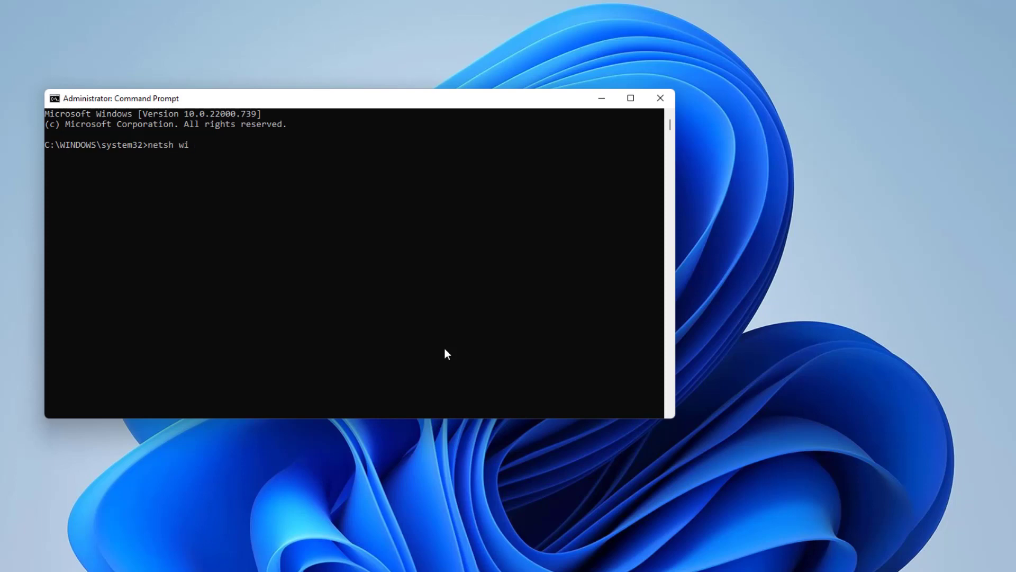
text(nsock)
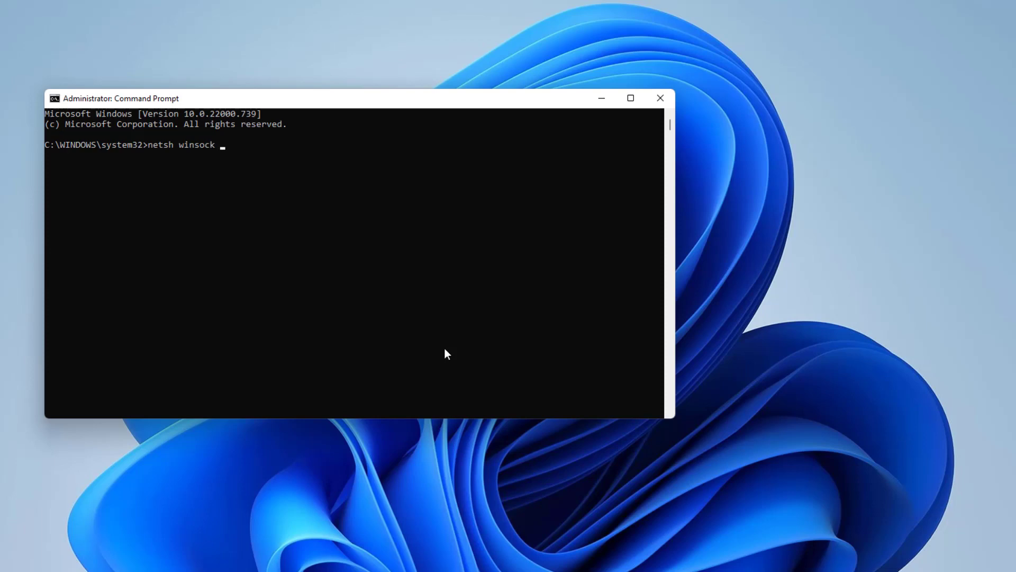
text(reset)
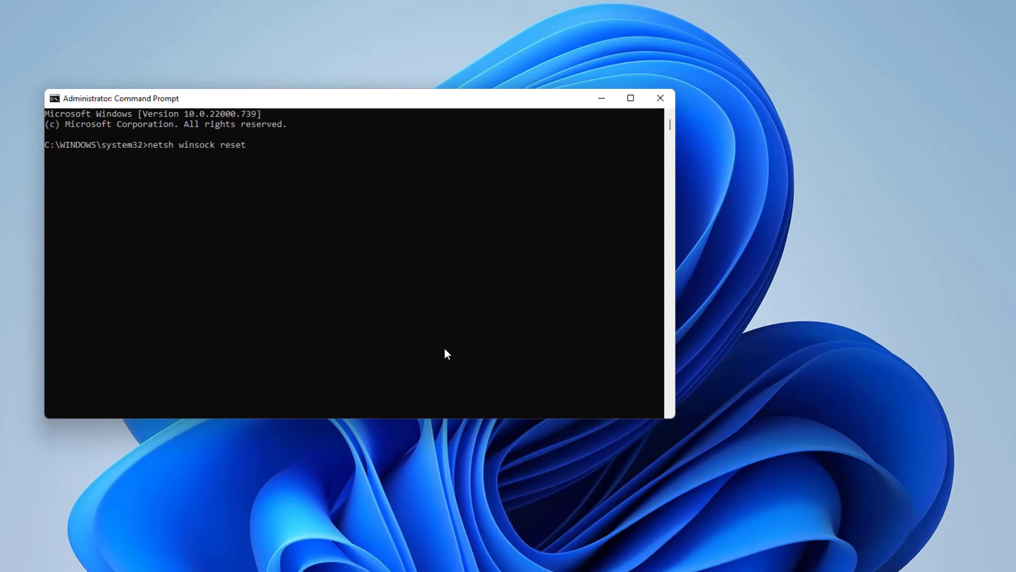
key(Return)
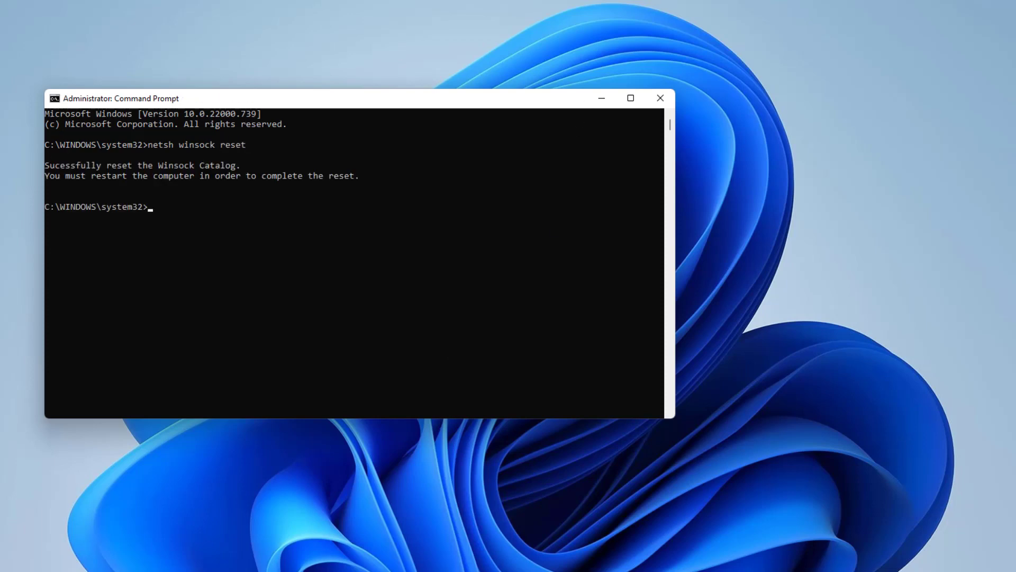
mouse_move(78, 182)
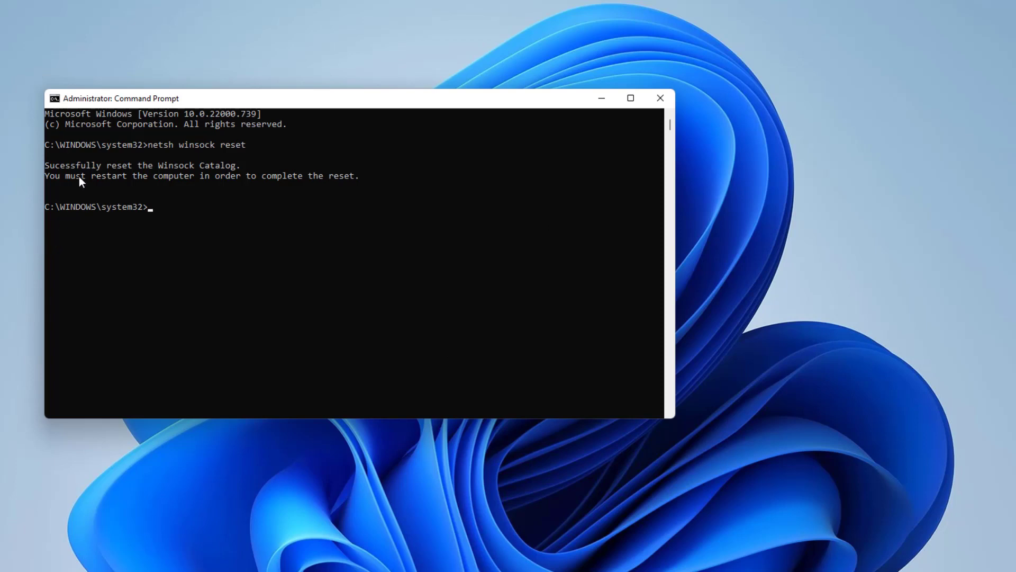
mouse_move(191, 176)
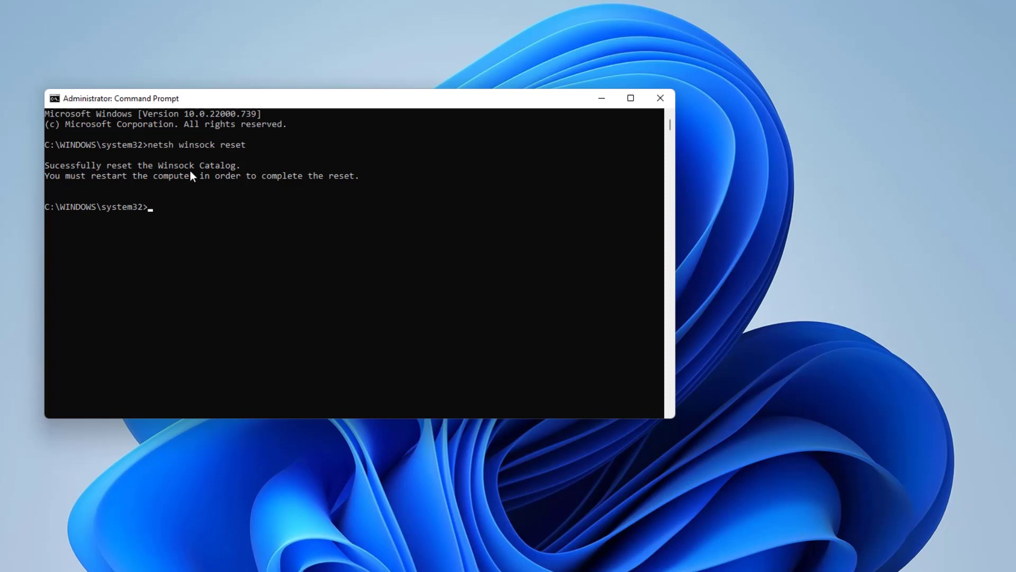
mouse_move(128, 185)
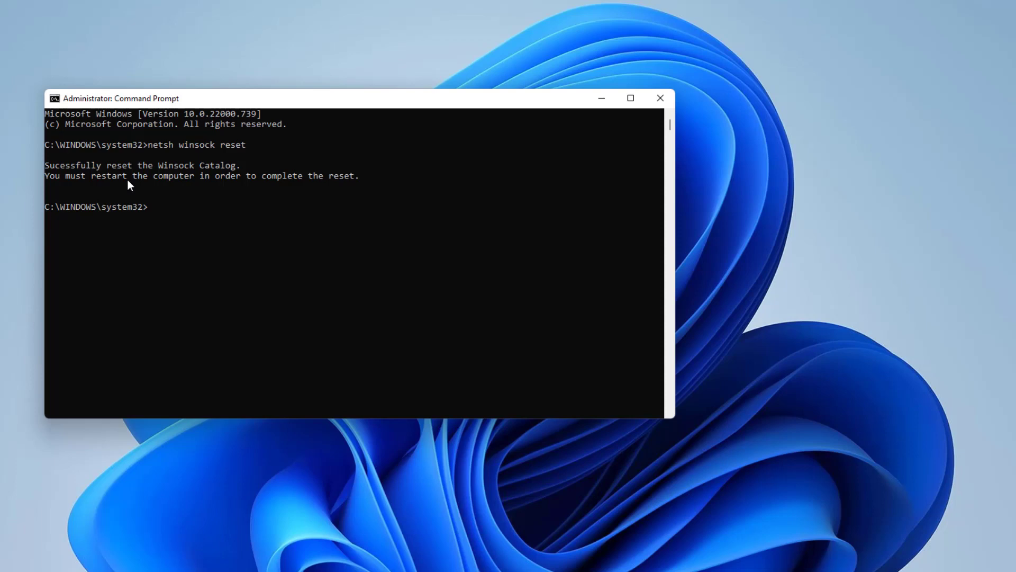
mouse_move(333, 183)
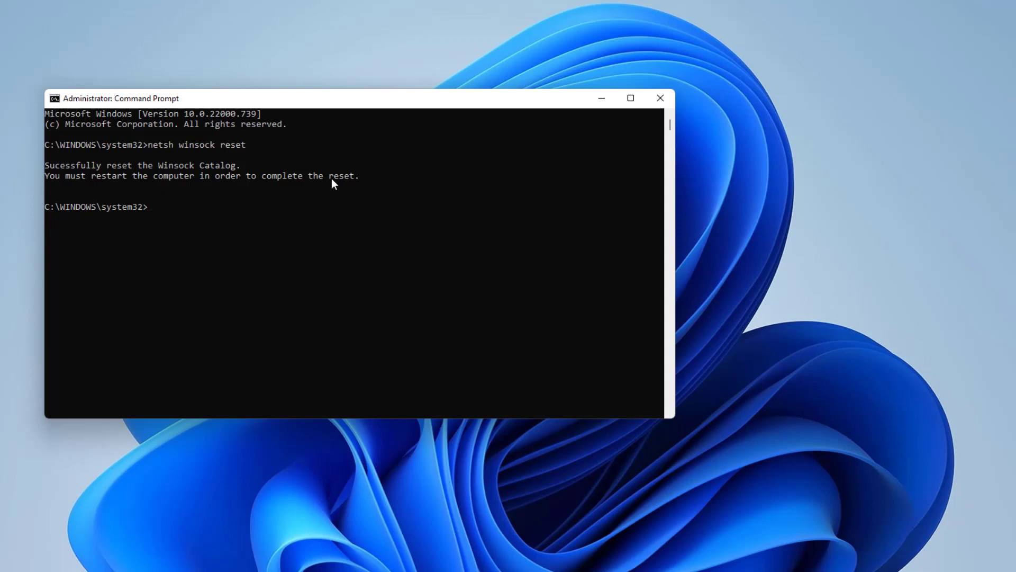
mouse_move(185, 136)
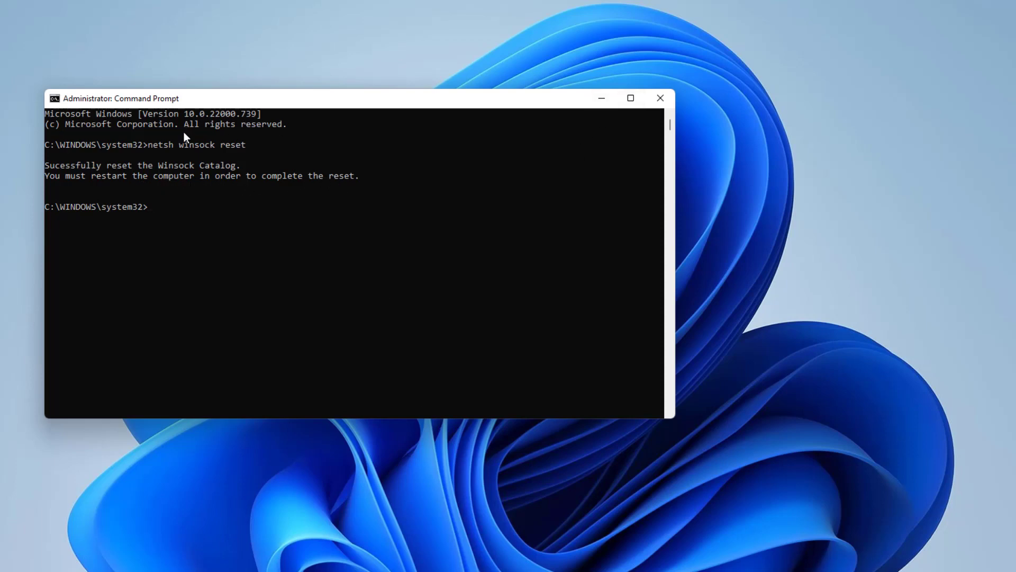
mouse_move(287, 169)
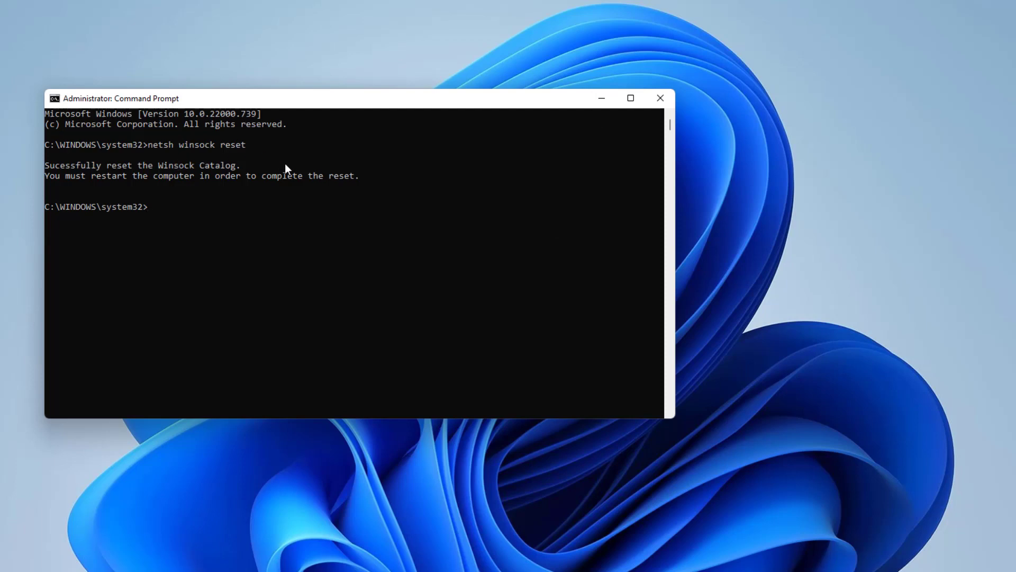
mouse_move(661, 98)
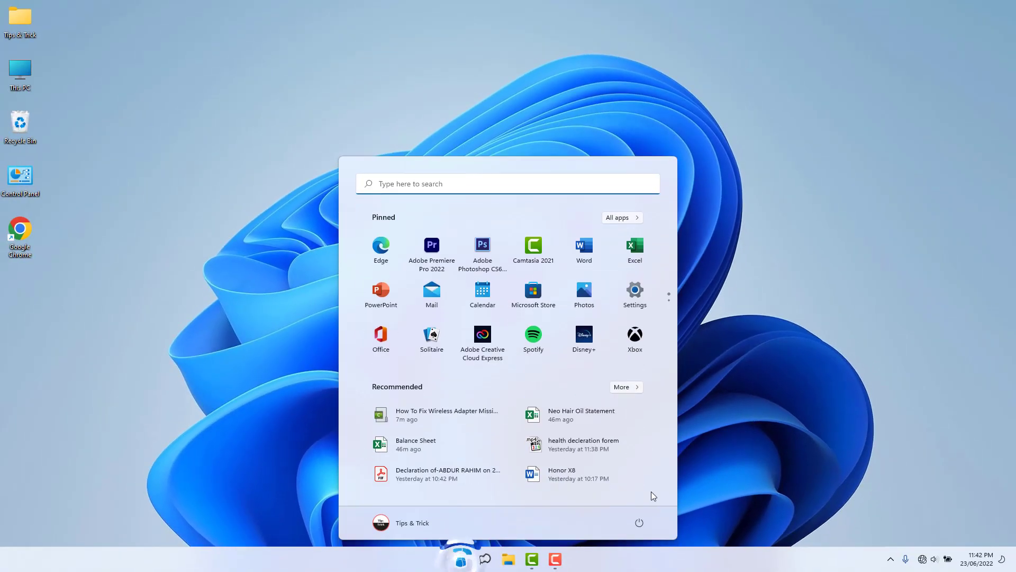
mouse_move(703, 338)
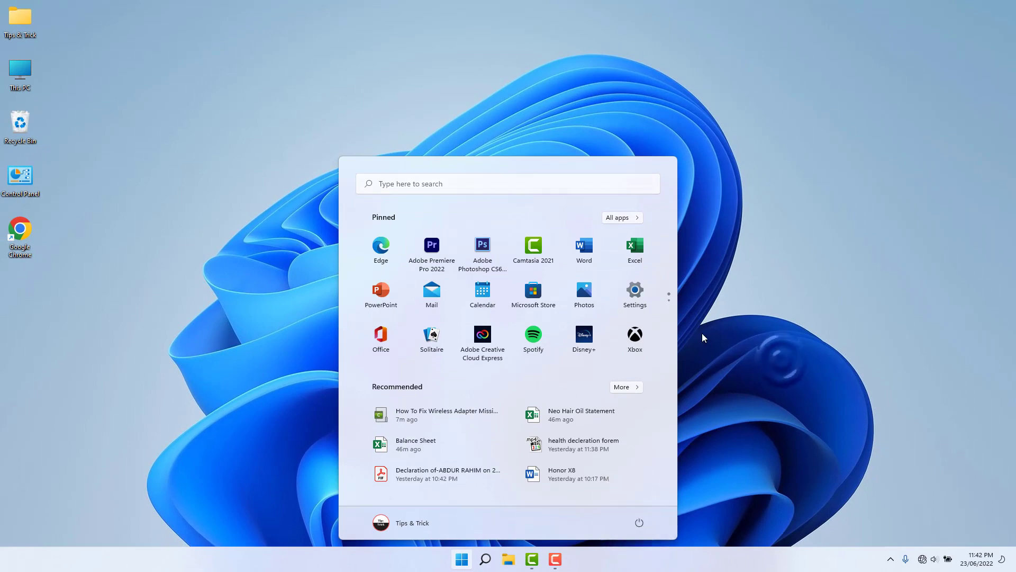
- Search 'cmd' again and launch Command Prompt as administrator
click(461, 559)
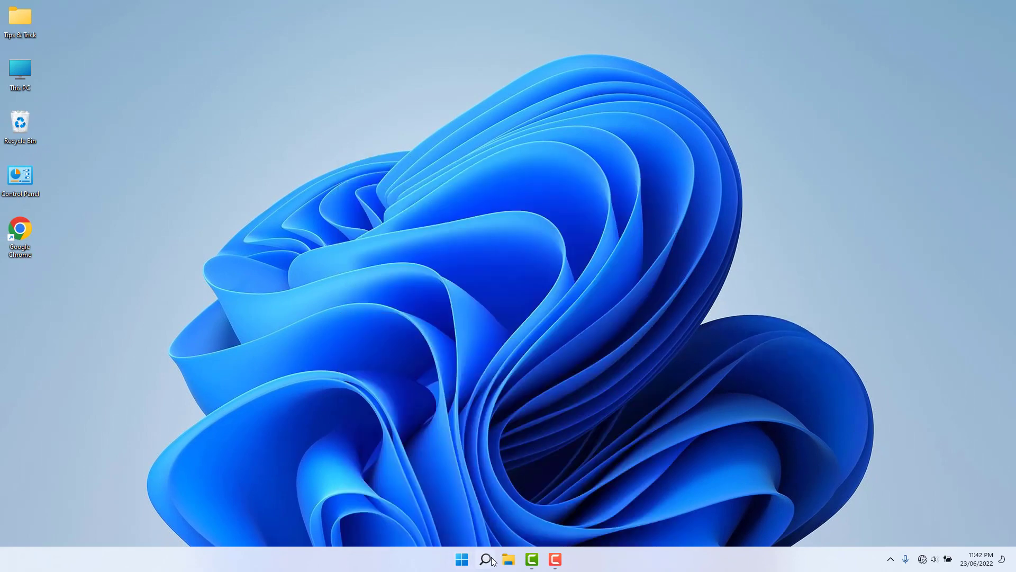
text(cmd)
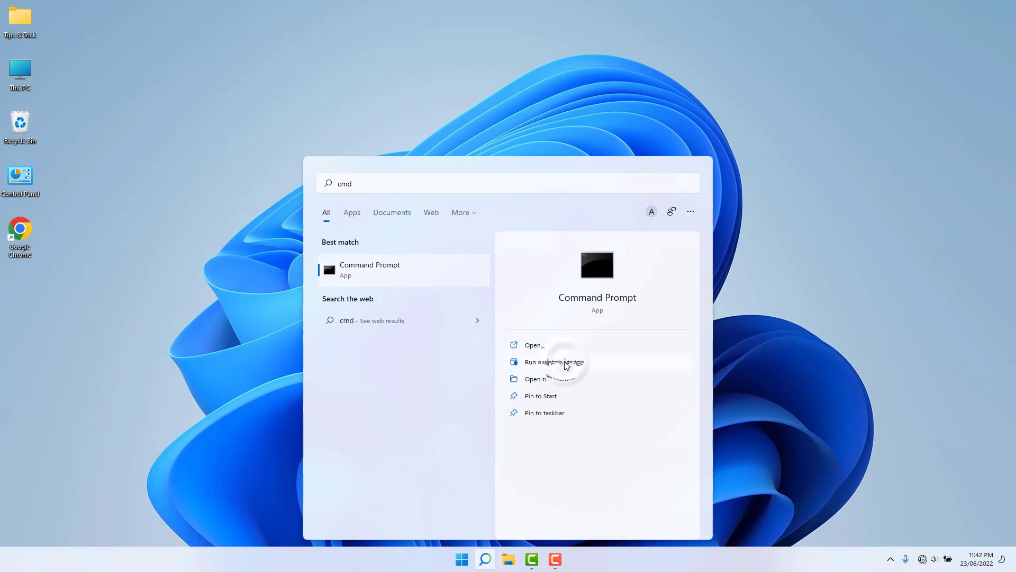
click(554, 362)
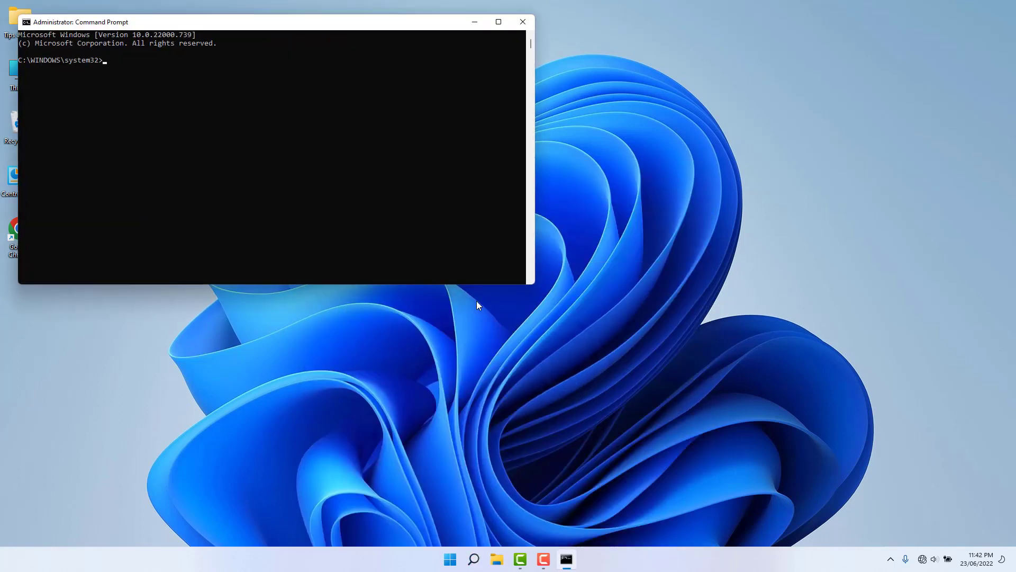
- Run 'netcfg -d' to remove network devices, then close the command window
text(ne)
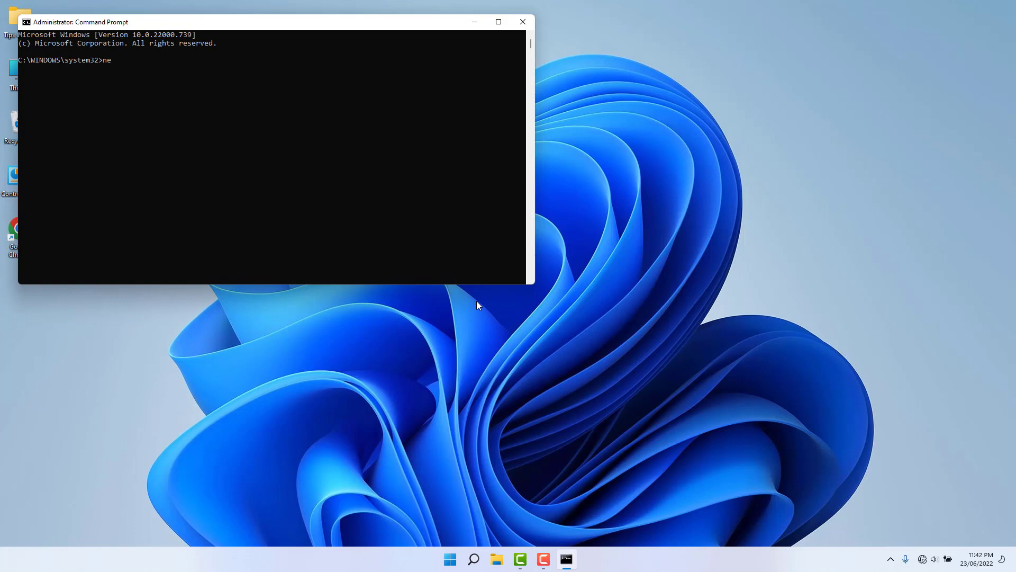
text(tc)
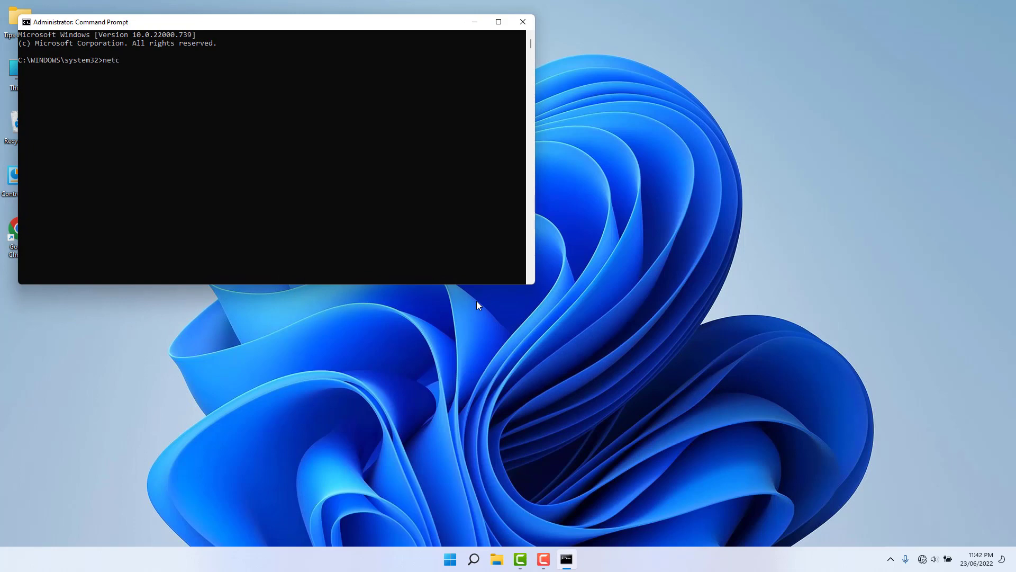
text(fg -d)
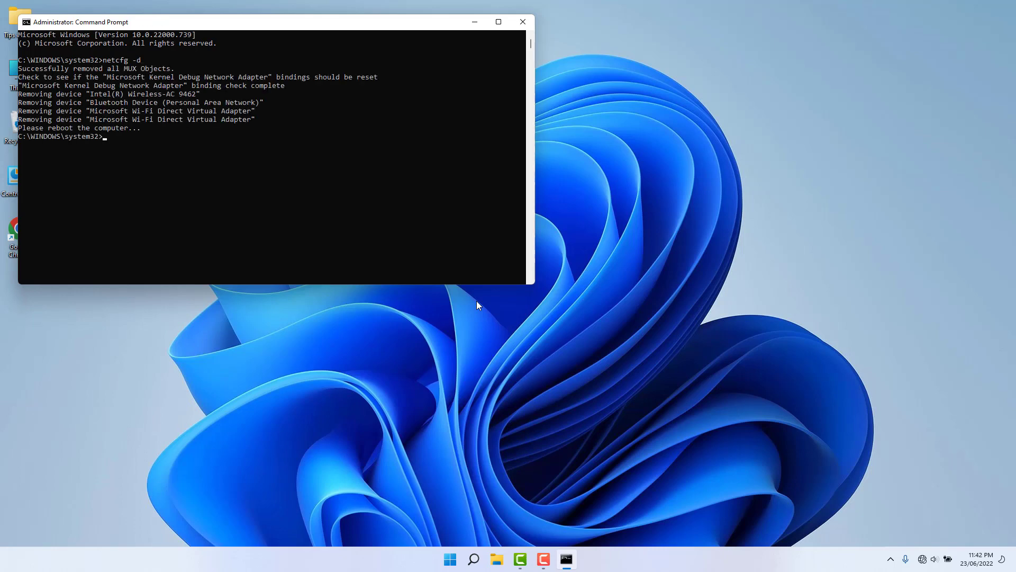
mouse_move(199, 113)
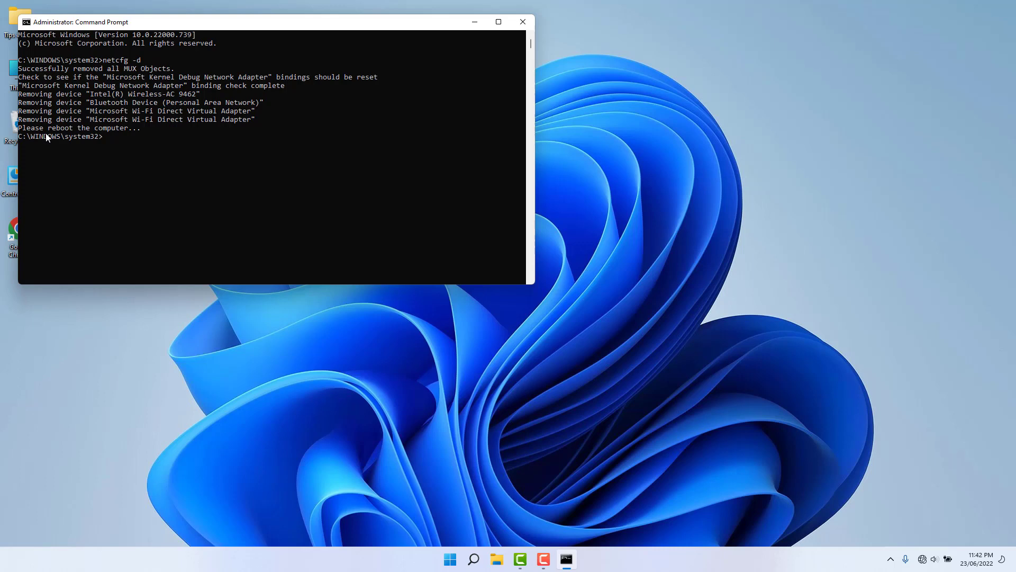
mouse_move(105, 136)
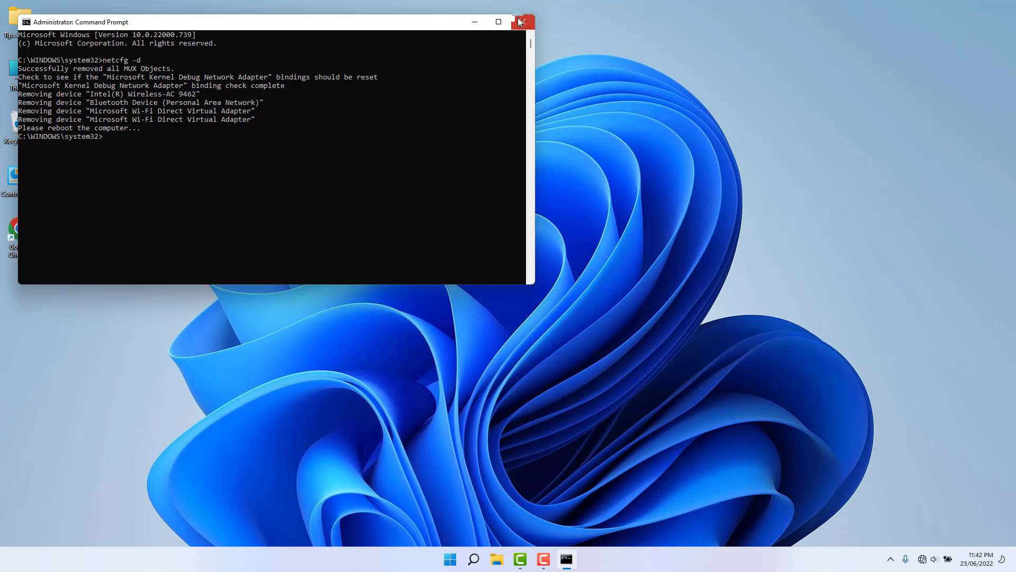
click(448, 558)
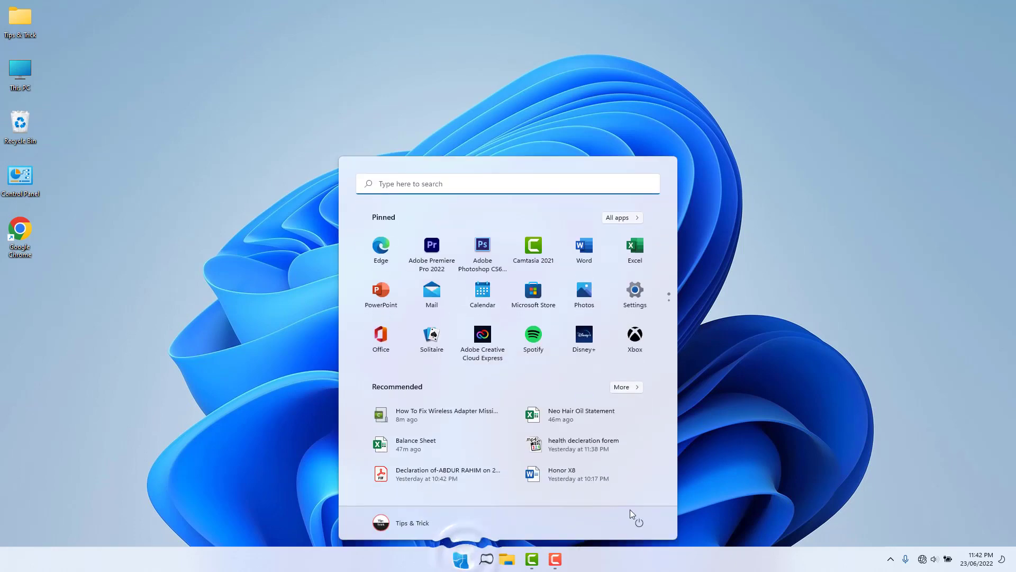
- Open the Start menu power options showing Sleep, Shut down and Restart
click(638, 522)
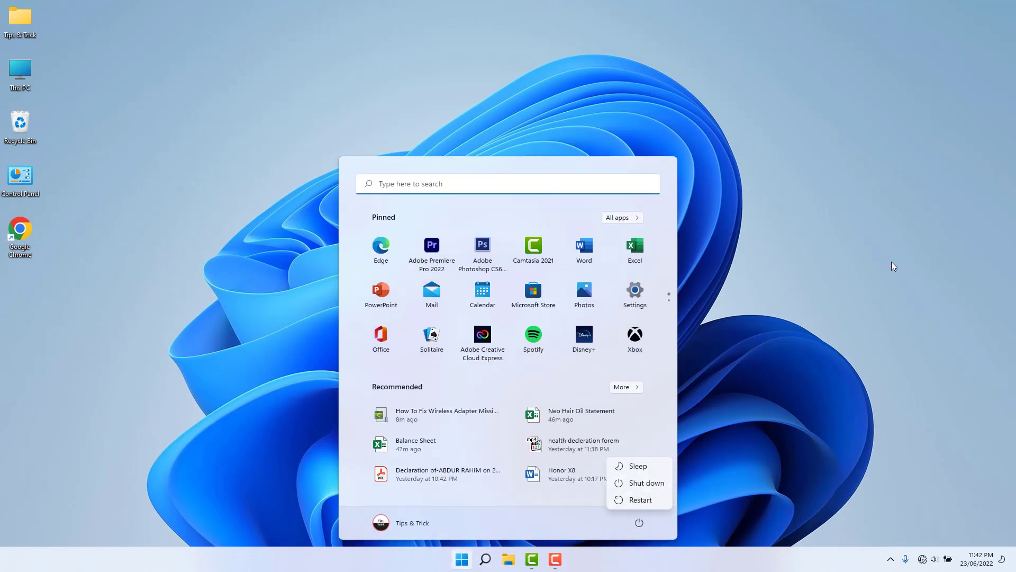
mouse_move(833, 263)
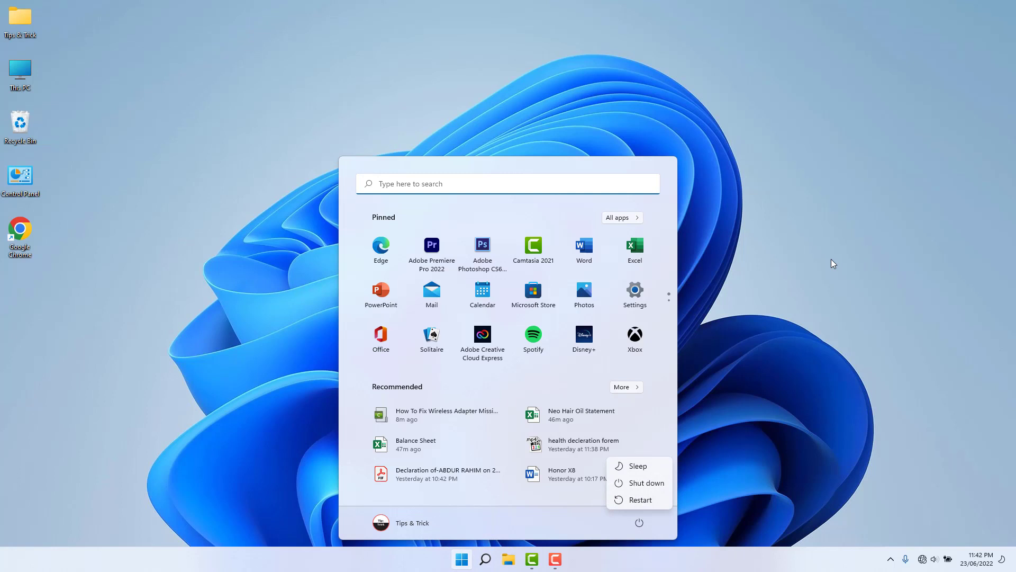